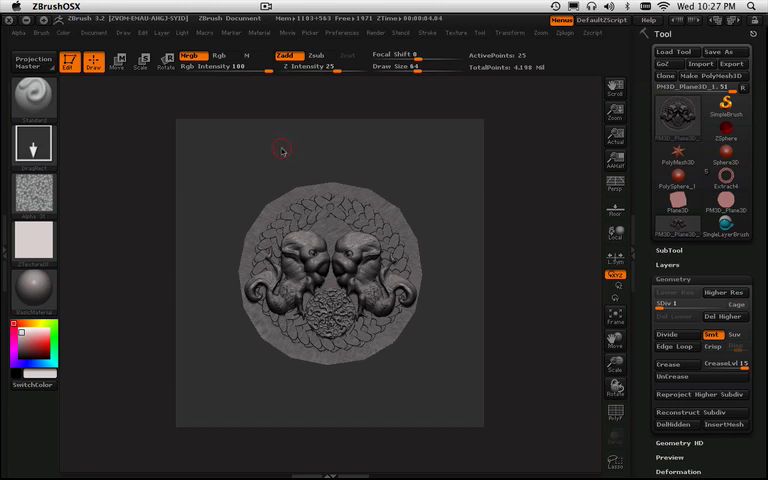
mouse_move(330, 90)
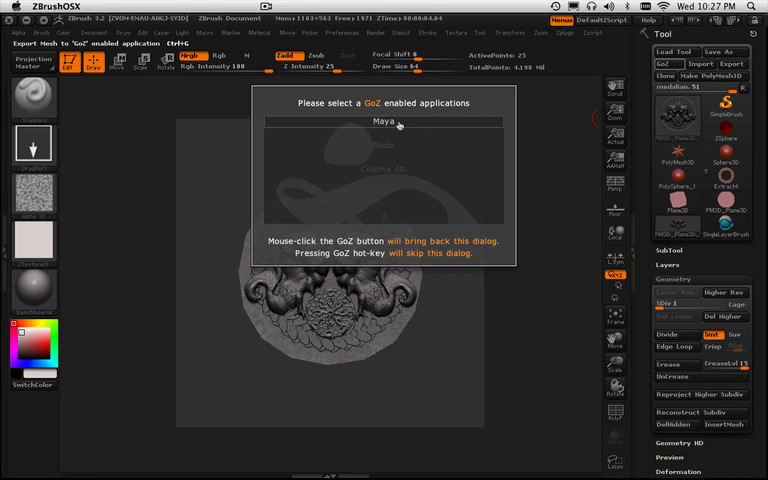
- Choose Maya as the GoZ destination so the medallion sculpt is sent over
left_click(376, 122)
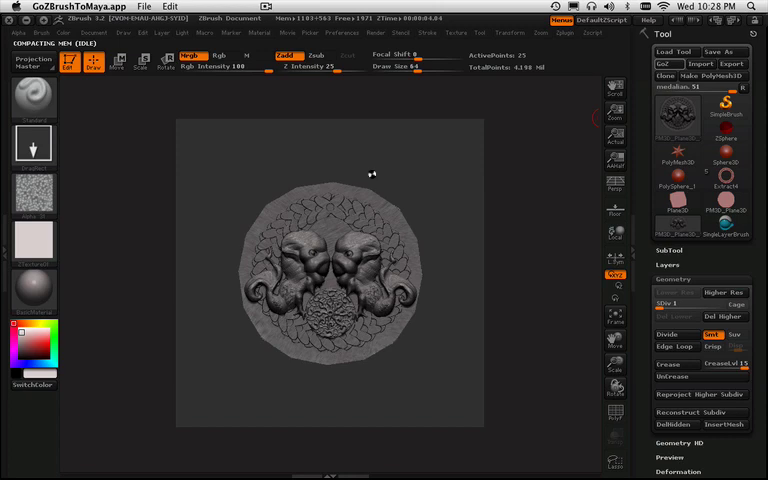
mouse_move(372, 174)
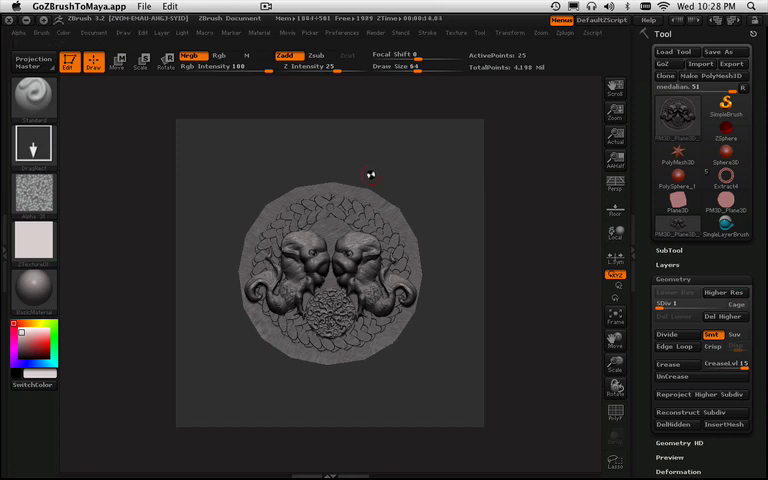
mouse_move(450, 128)
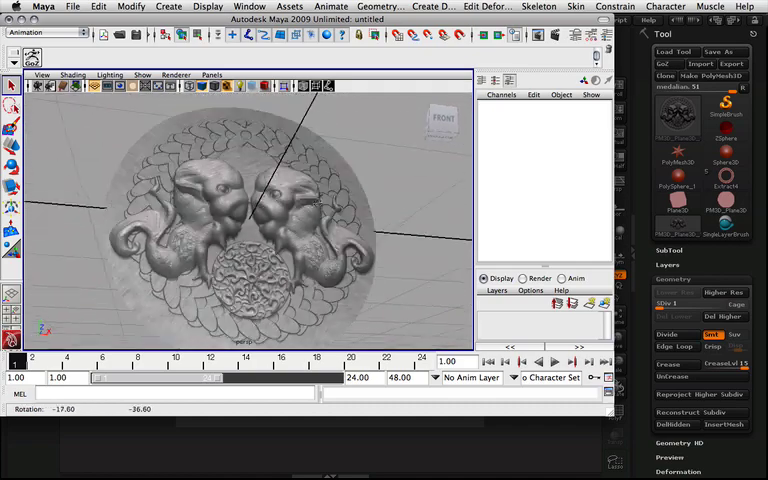
- Open the menu set dropdown after the medallion arrives selected in the scene
left_click(176, 74)
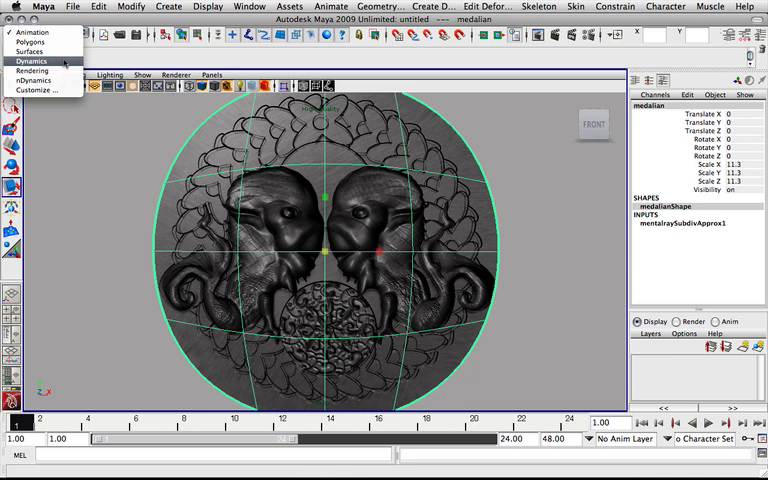
mouse_move(34, 72)
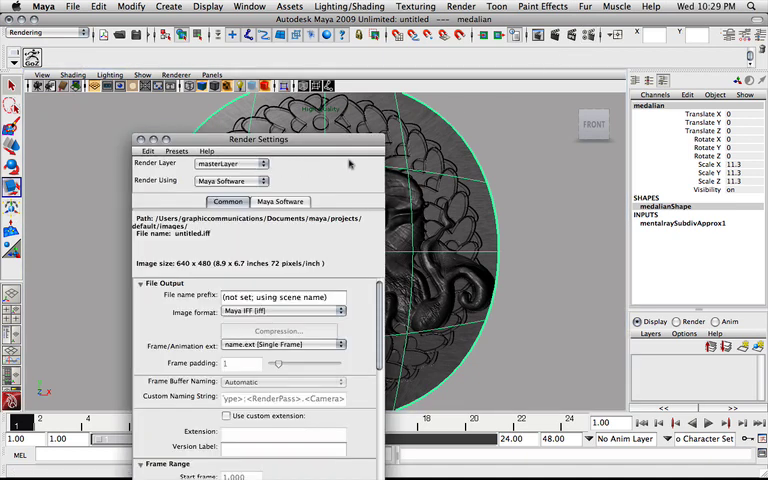
- Set Render Using to mental ray in Render Settings and close the window
left_click(230, 180)
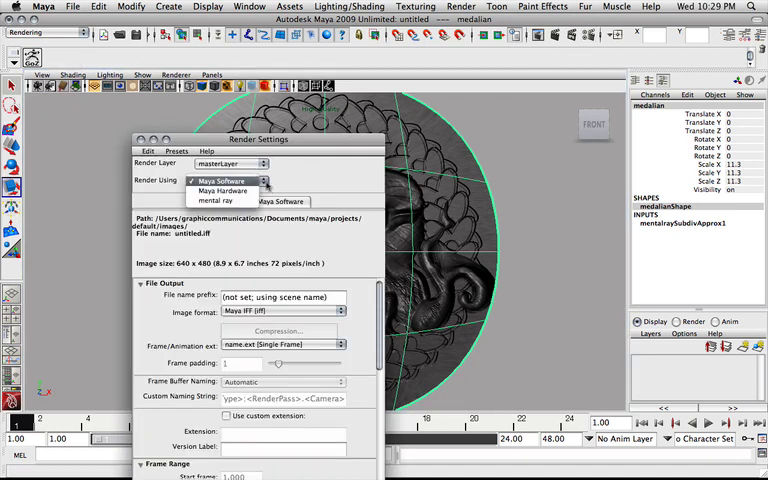
left_click(218, 200)
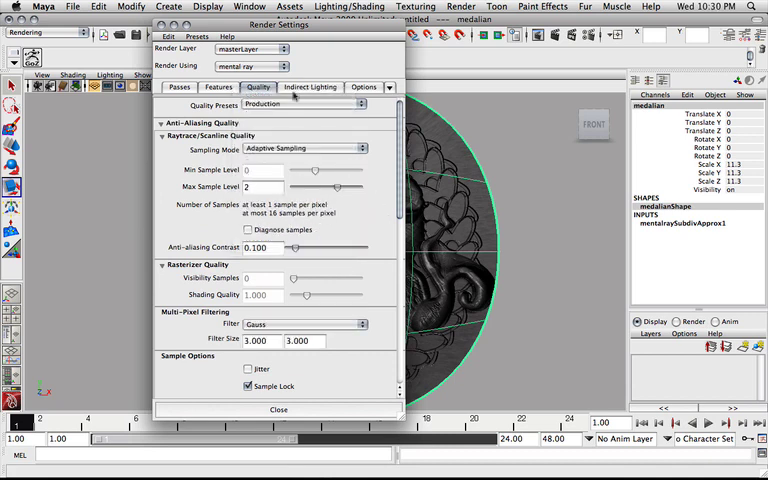
left_click(280, 408)
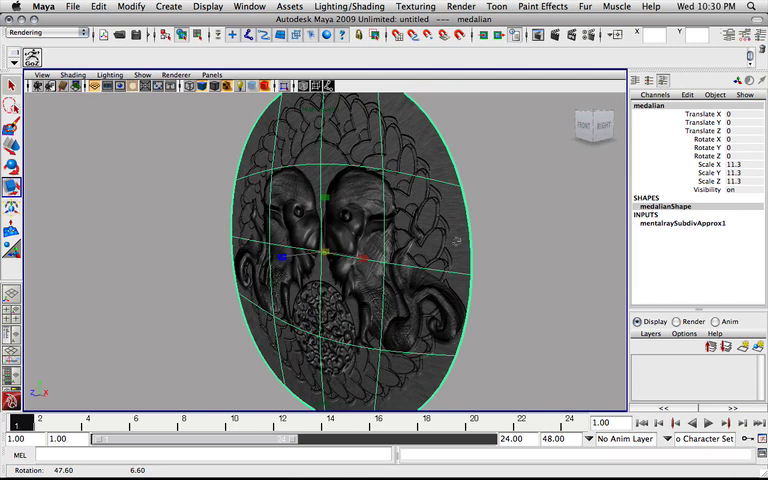
- Render the current frame of the medallion with mental ray from the Status Line
left_click(548, 34)
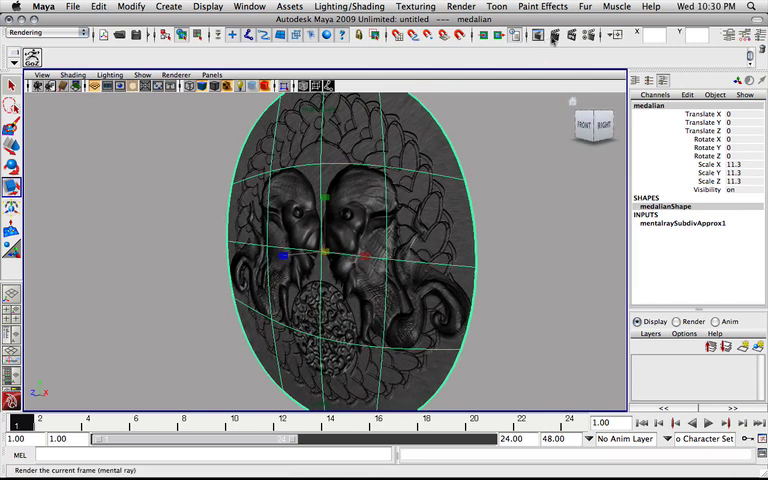
mouse_move(552, 38)
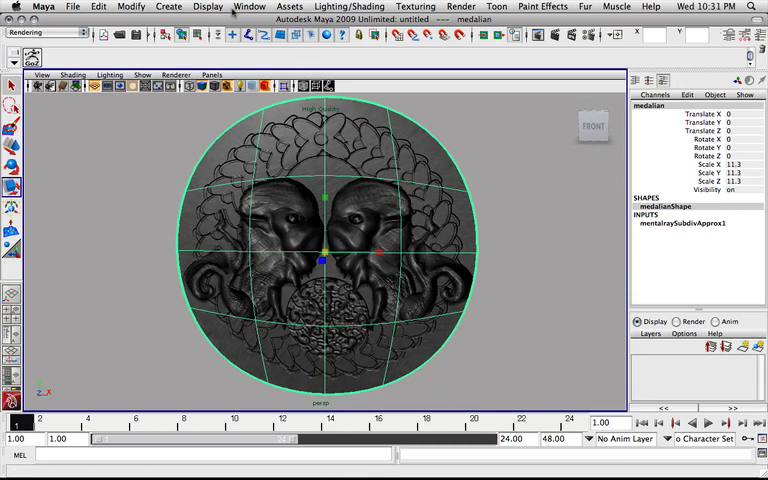
- Open the Hypershade via Window > Rendering Editors to show the scene's materials
left_click(168, 6)
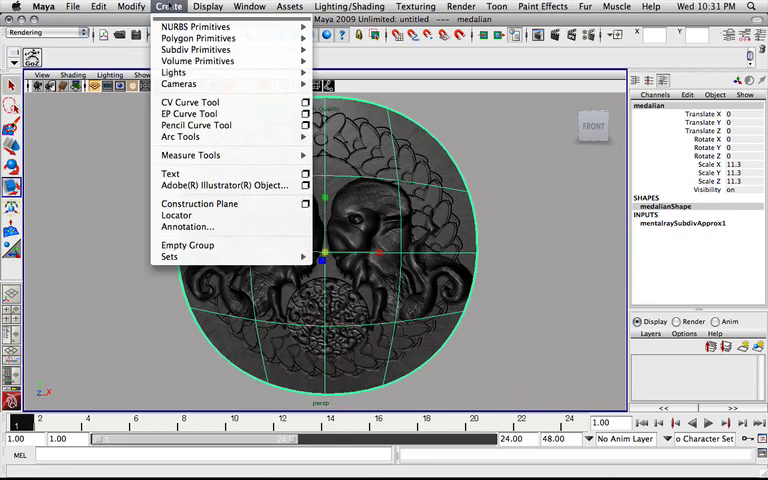
left_click(208, 6)
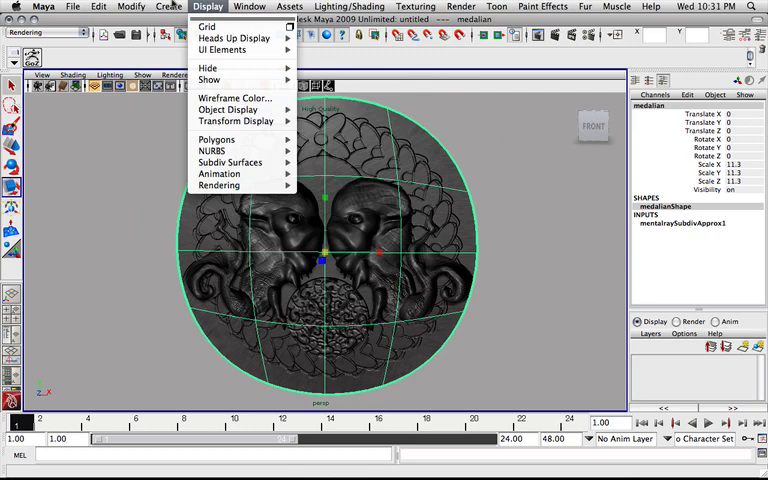
left_click(248, 6)
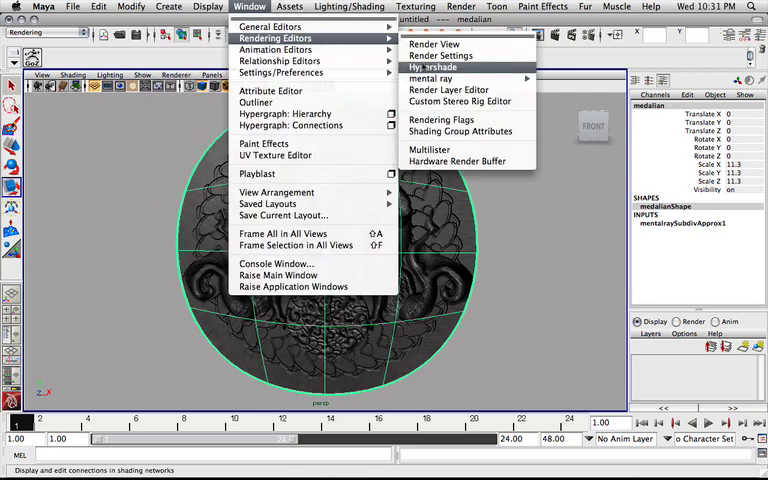
left_click(432, 66)
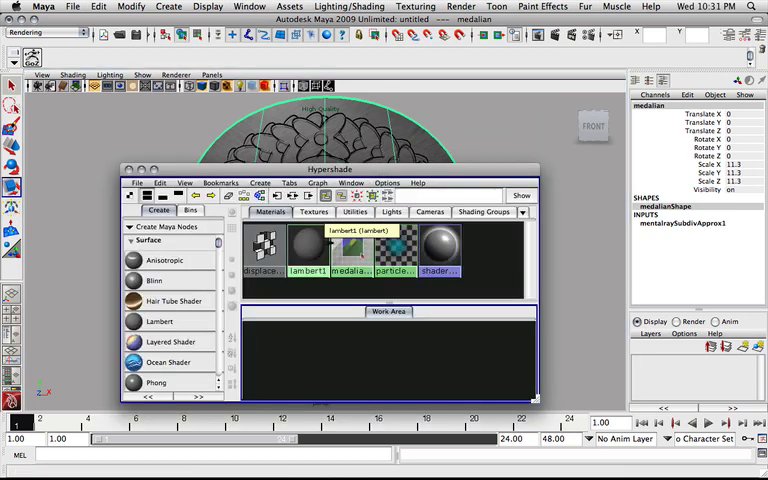
left_click(306, 242)
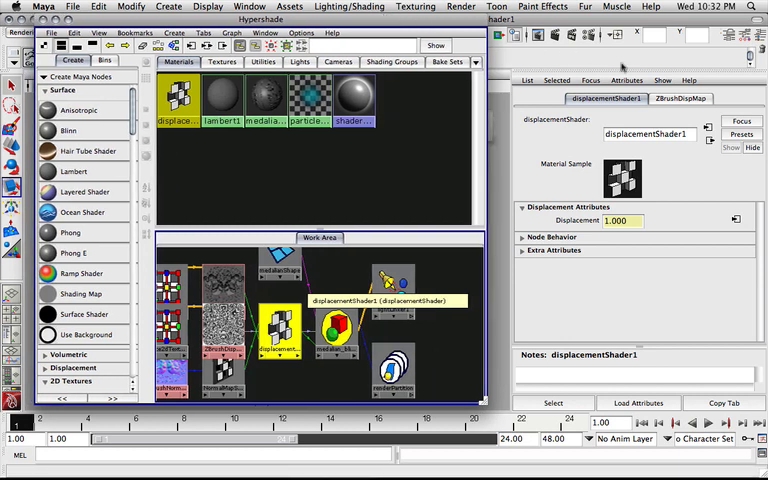
- Select displacementShader1 and then the ZBrushDispMap file node to inspect their attributes
left_click(680, 98)
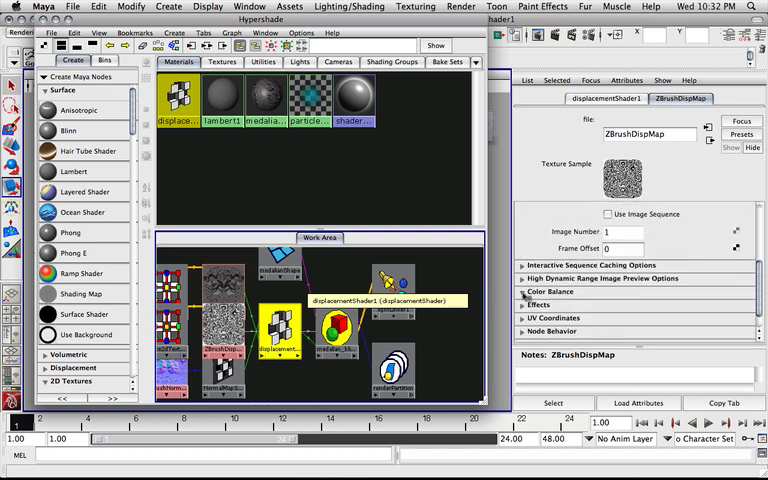
left_click(552, 292)
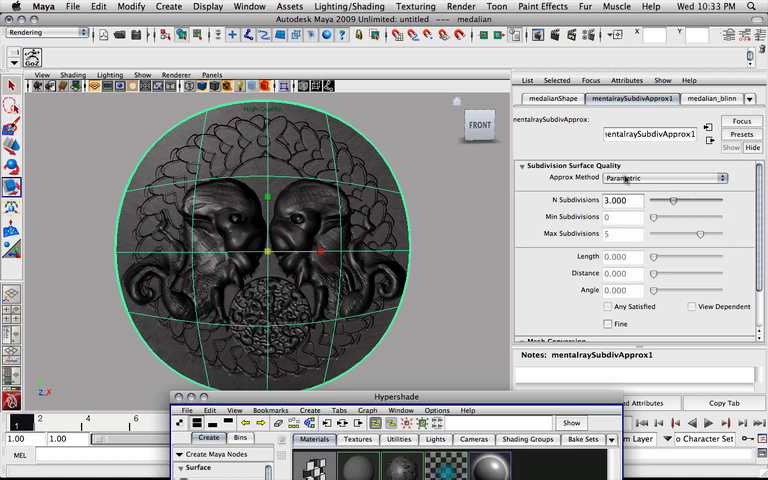
- Set mentalraySubdivApprox1's Approx Method to Spatial and raise Max Subdivisions
left_click(660, 178)
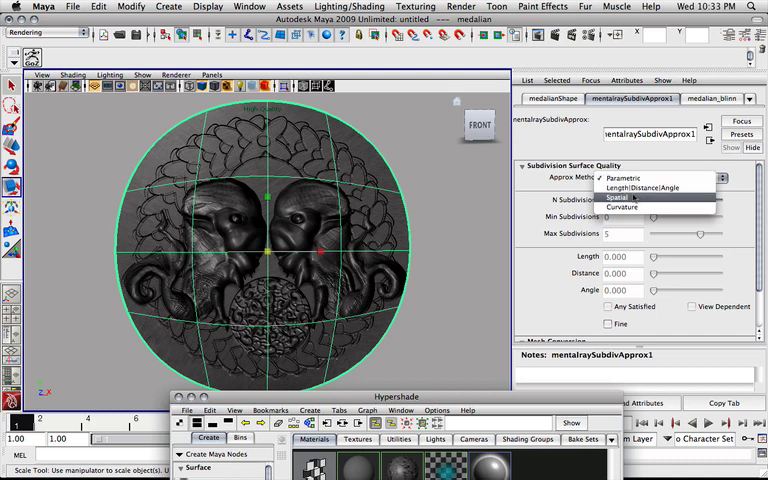
left_click(620, 196)
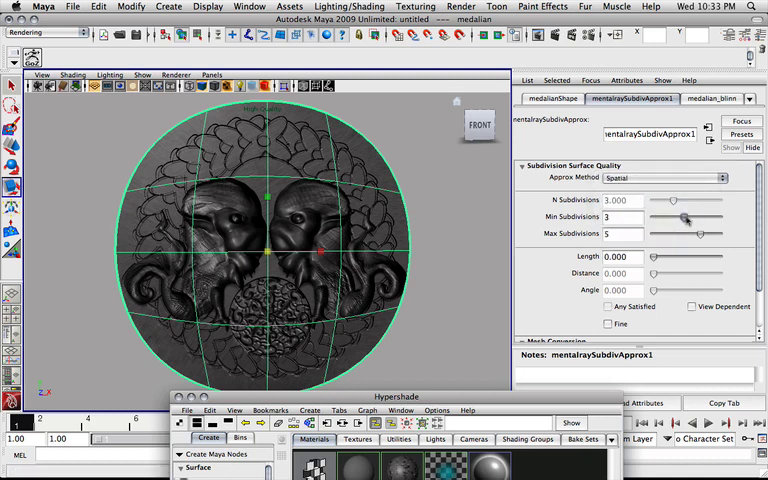
left_click_drag(700, 232, 716, 232)
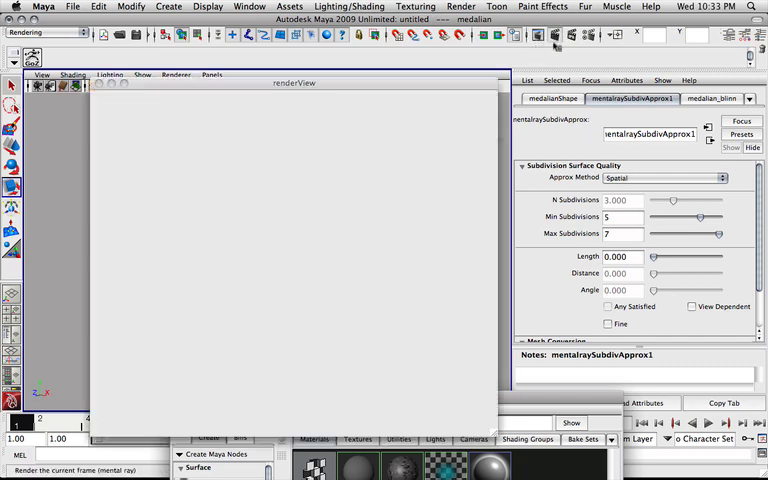
- Render the frame with mental ray, then return the Approx Method to Parametric
left_click(552, 32)
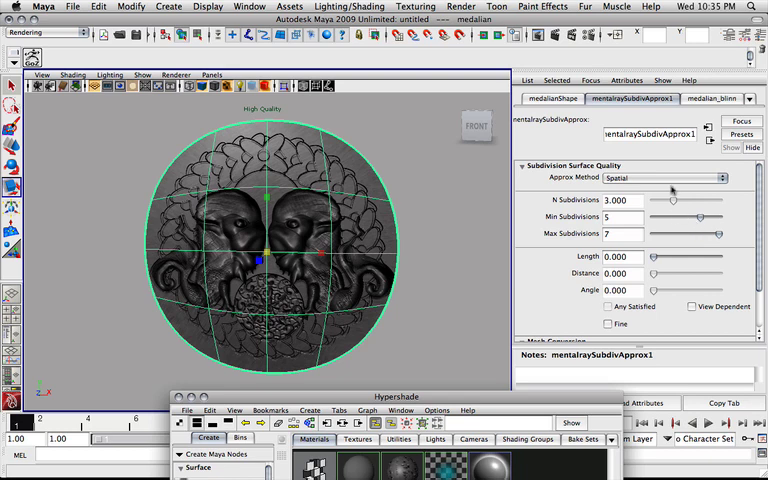
left_click(664, 176)
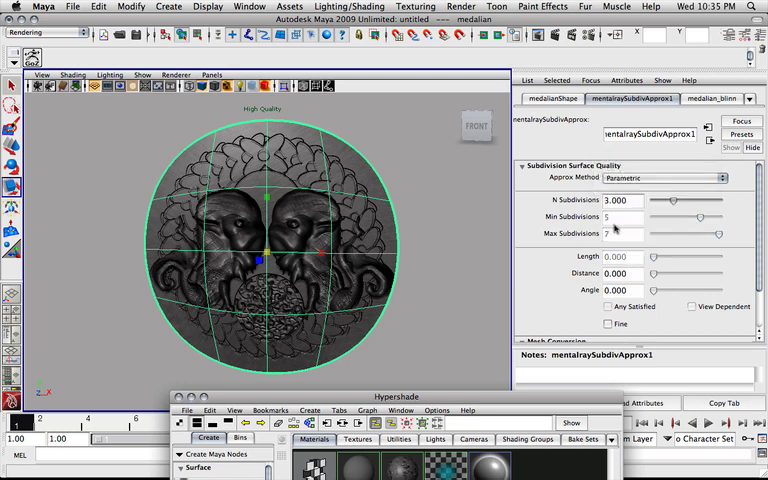